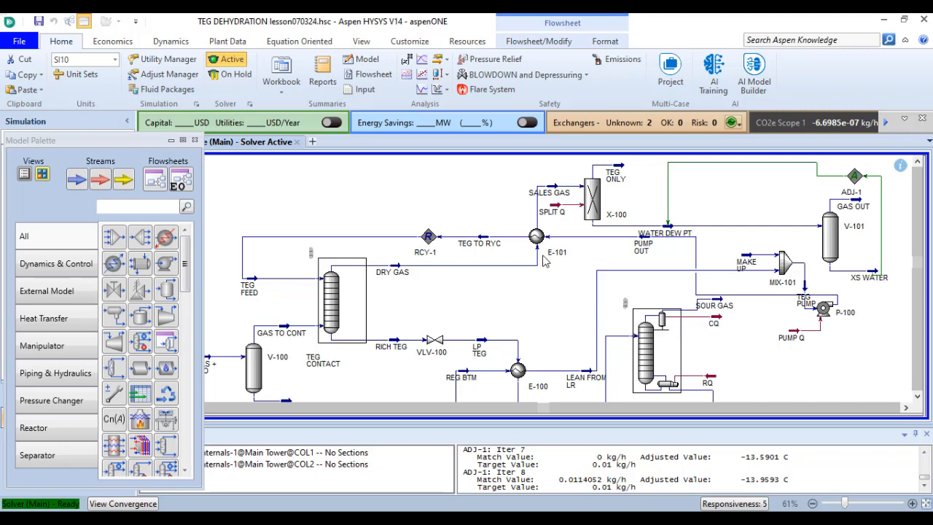
Step: Open E-101's Heat Exchanger property window to show its PUMP OUT and DRY GAS inlet connections
double_click(536, 236)
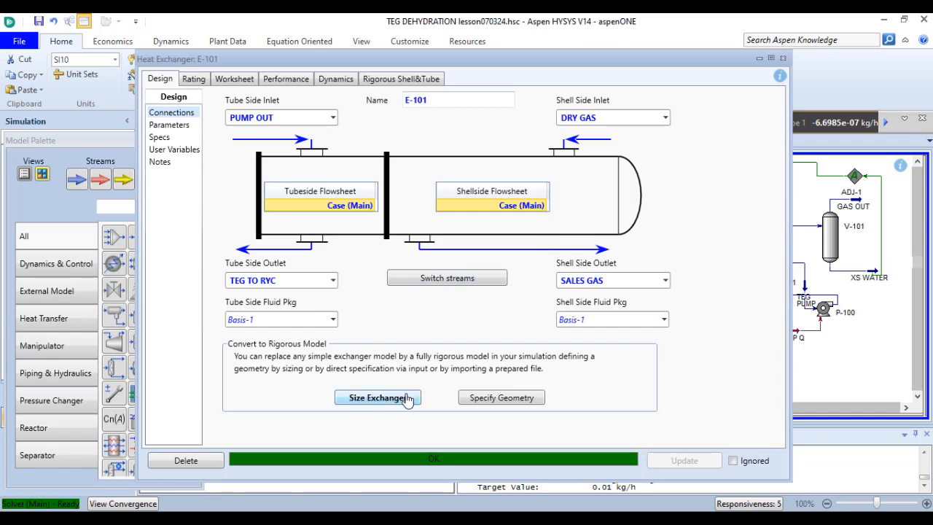
Step: Auto-size E-101 as a rigorous shell-and-tube exchanger, accepting the override of outlet specifications
click(377, 397)
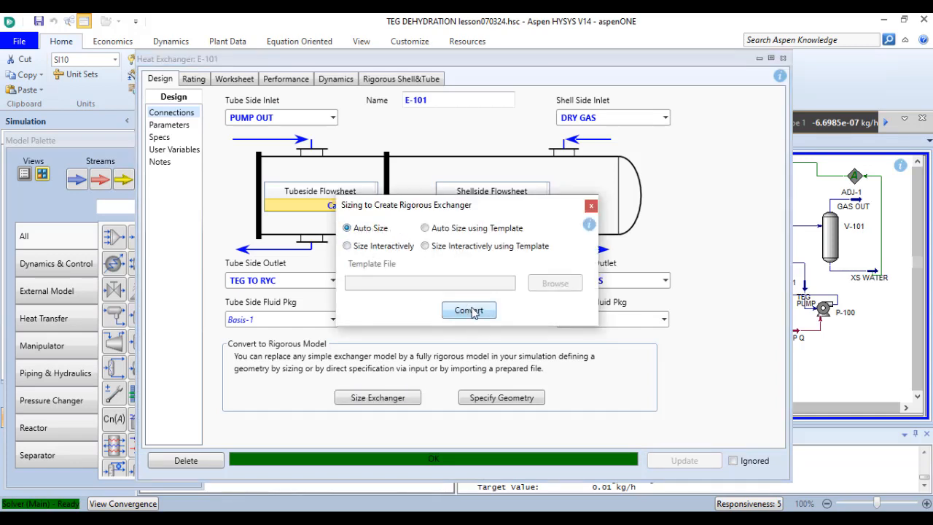
click(469, 310)
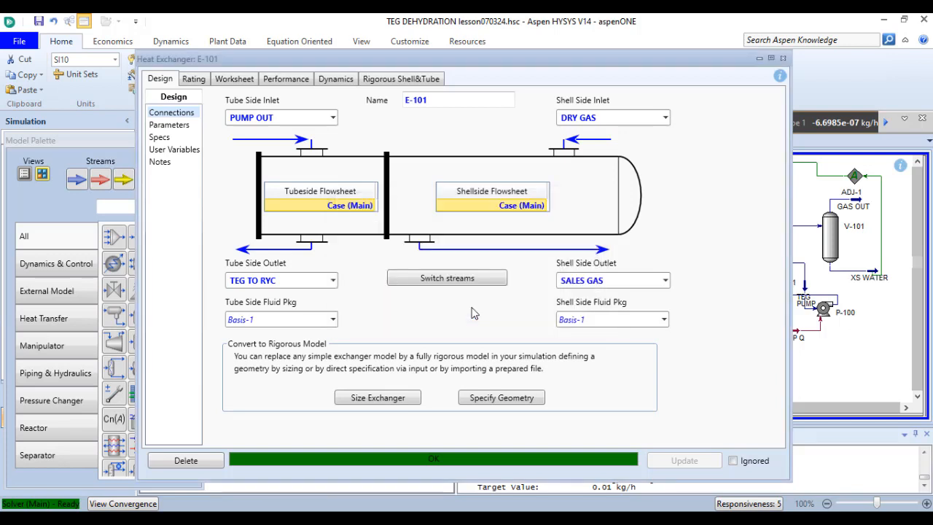
click(377, 397)
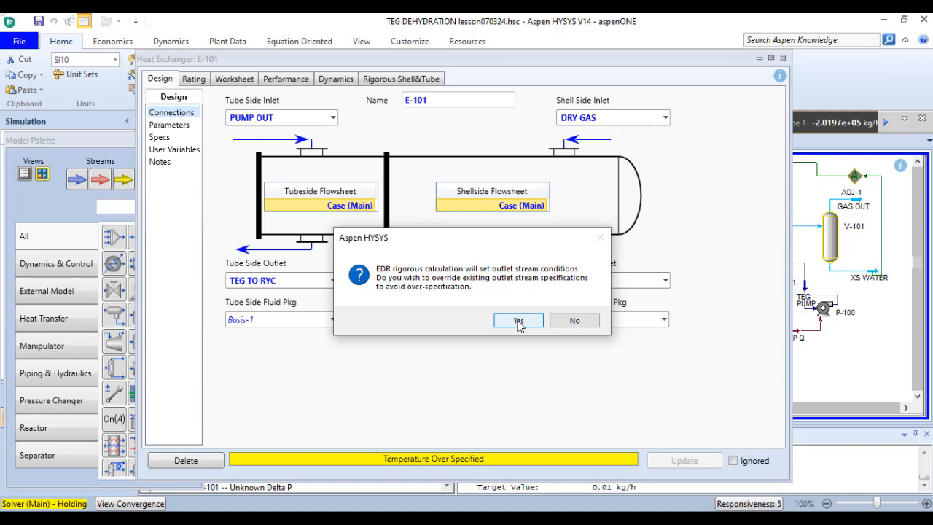
click(517, 321)
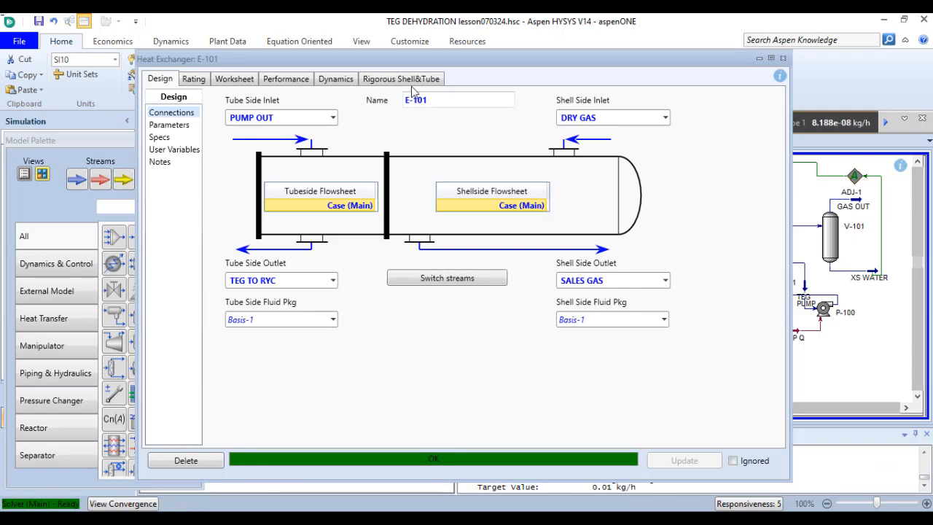
Step: Review E-101's rigorous Profiles, Tube Layout, Setting Plan, Results Summary, Property Ranges and Process pages
click(401, 79)
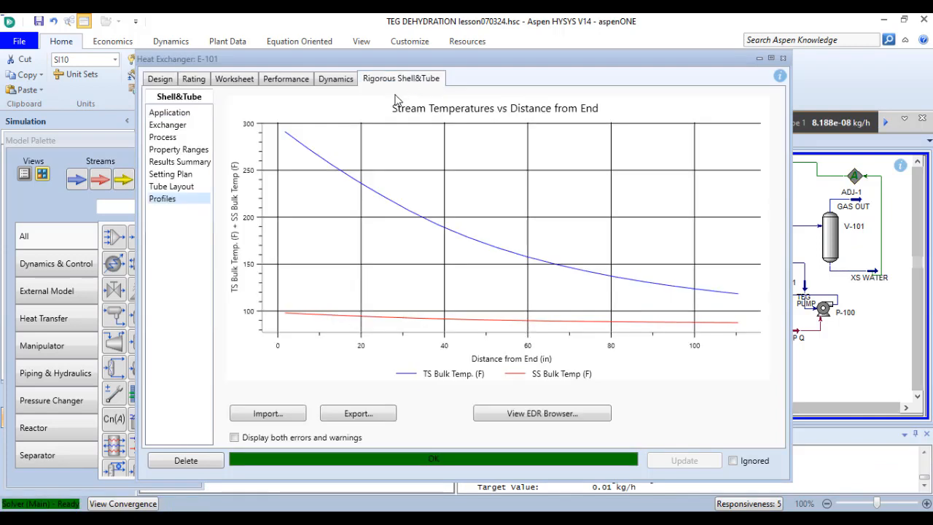
mouse_move(180, 192)
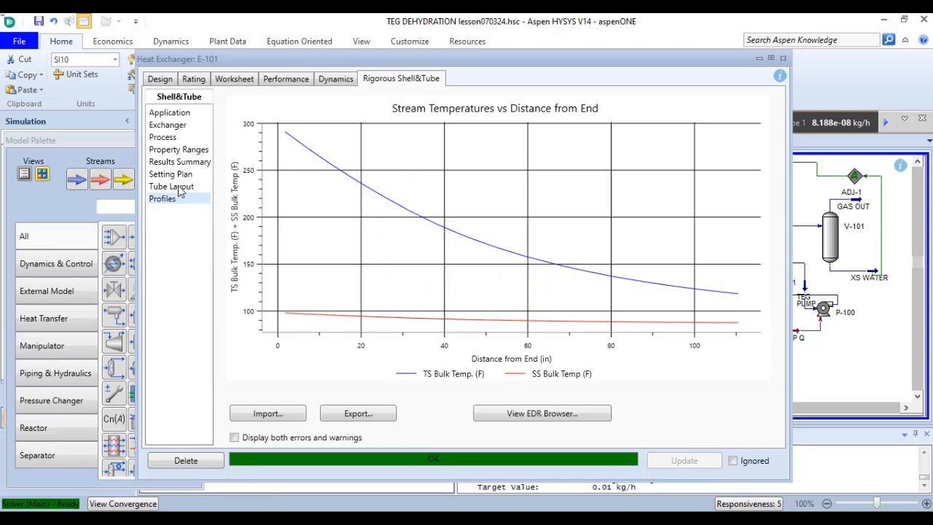
click(171, 186)
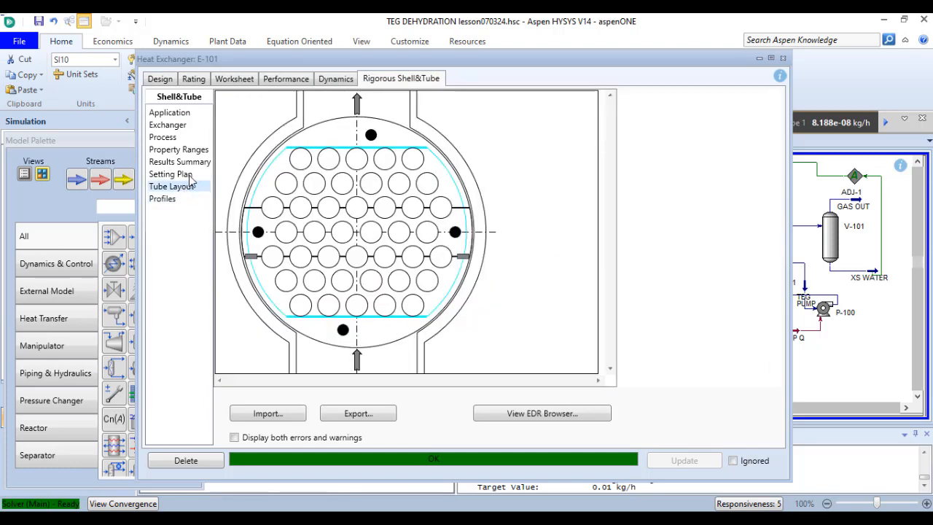
click(171, 173)
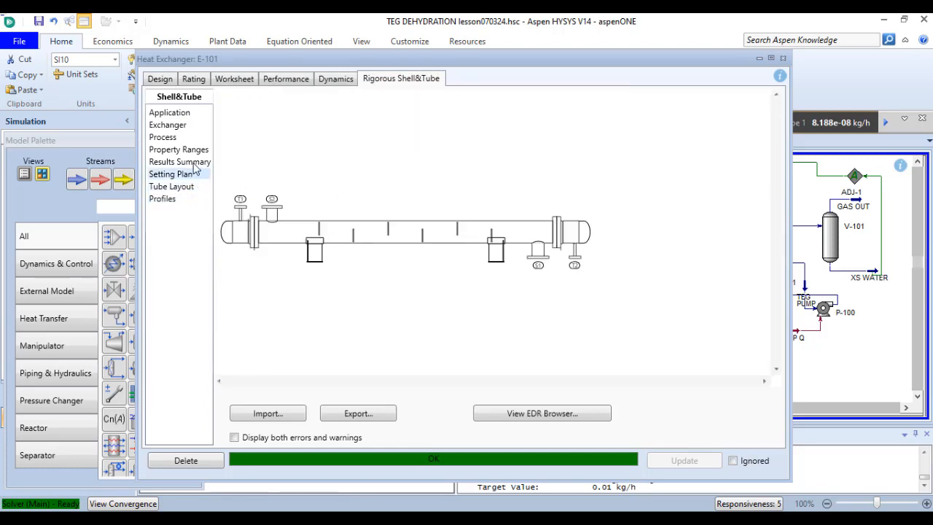
click(179, 162)
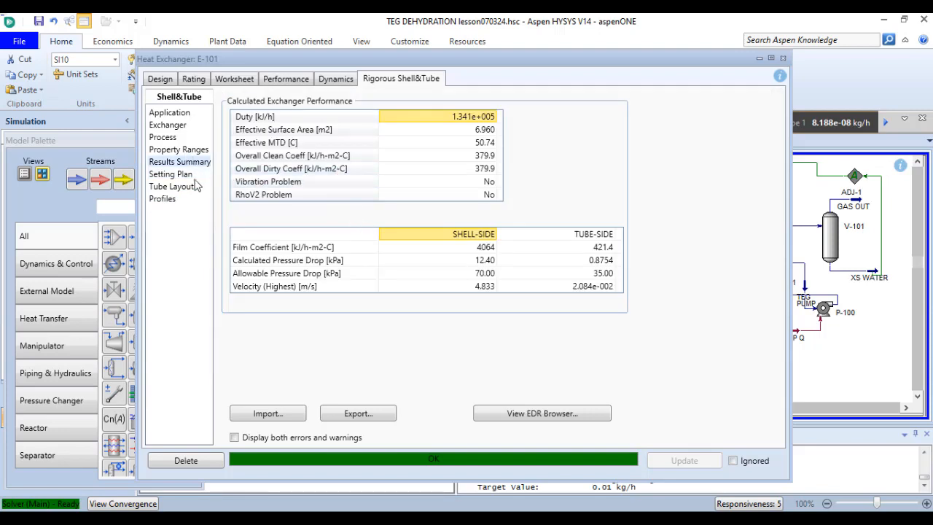
mouse_move(197, 153)
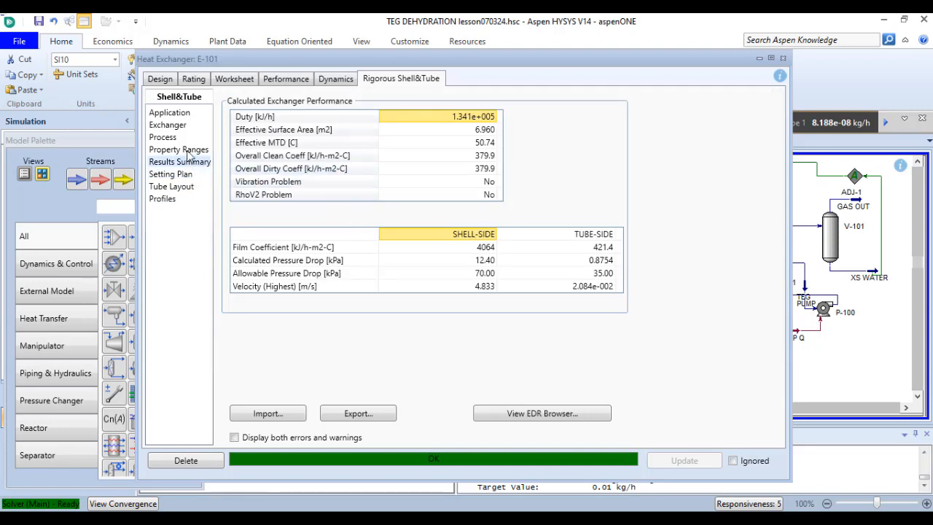
click(179, 149)
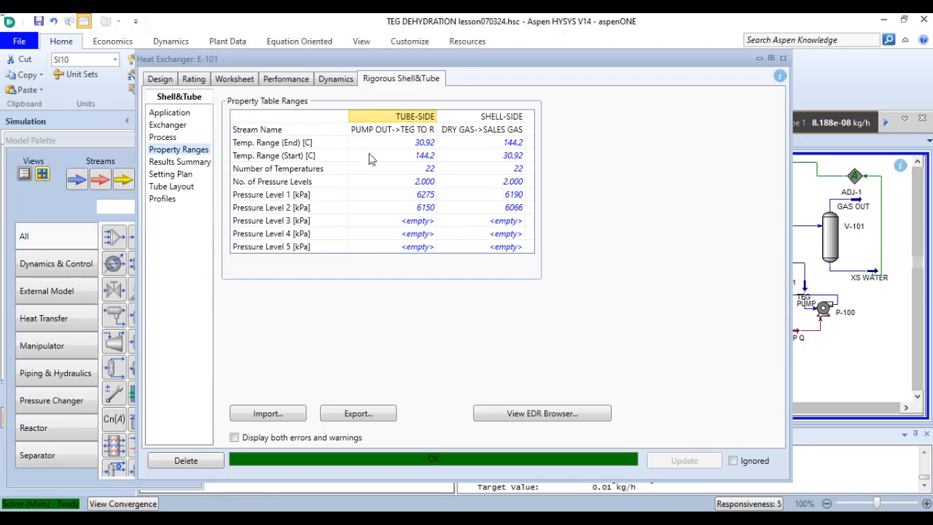
mouse_move(191, 142)
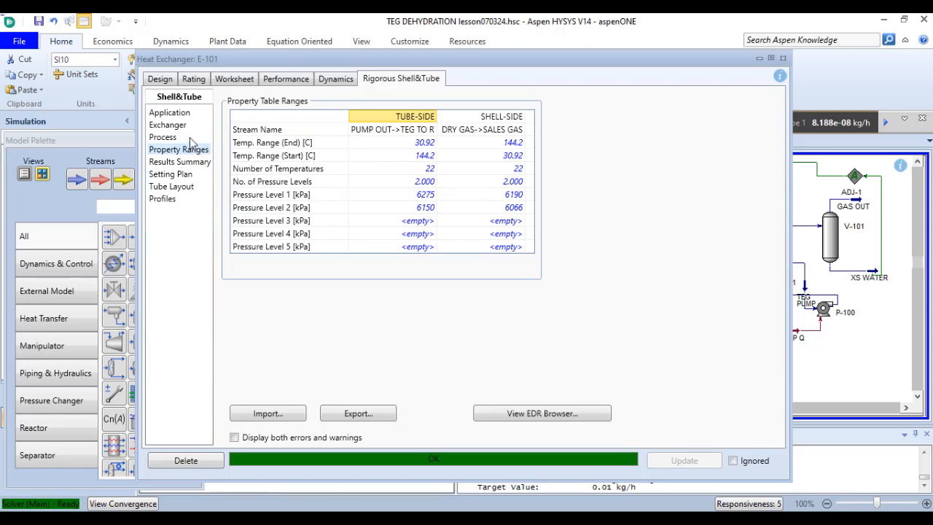
click(162, 137)
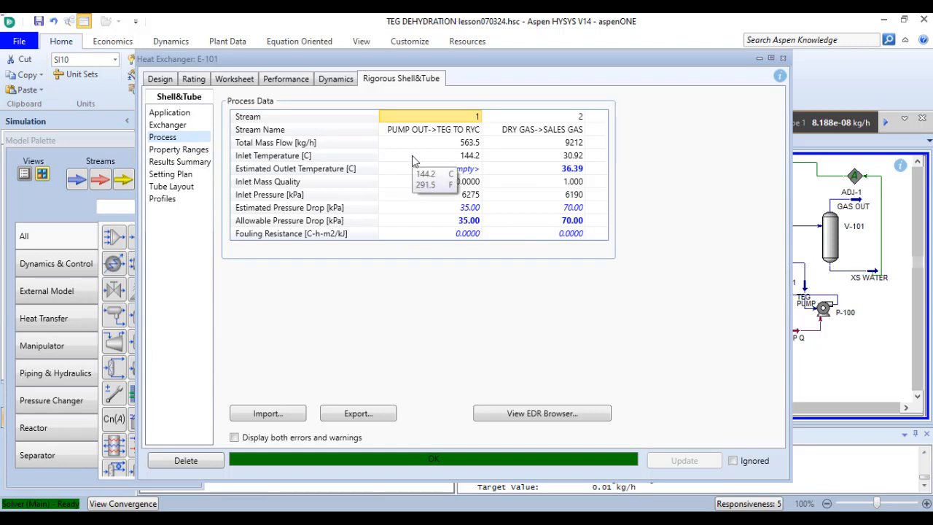
mouse_move(186, 127)
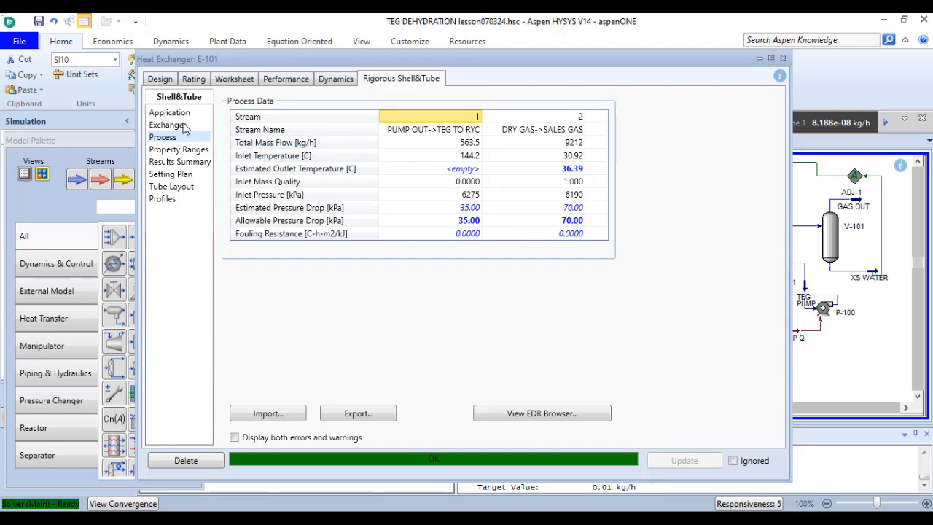
Step: Review E-101's TEMA geometry and application settings, keeping Simulation as the calculation mode
click(168, 124)
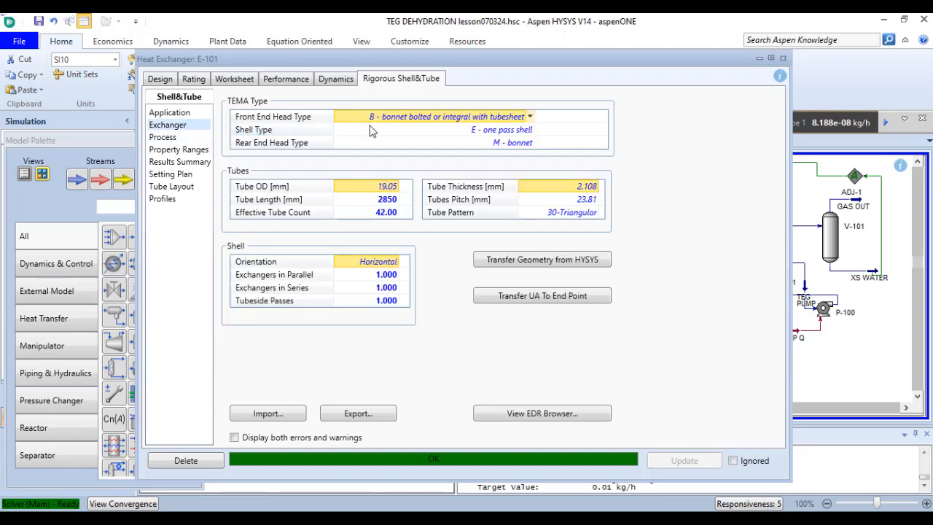
mouse_move(372, 188)
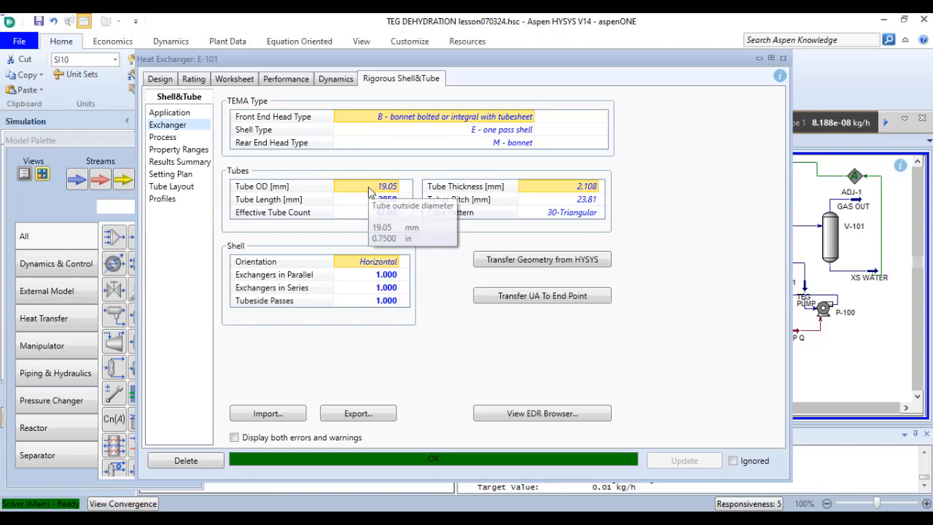
mouse_move(362, 303)
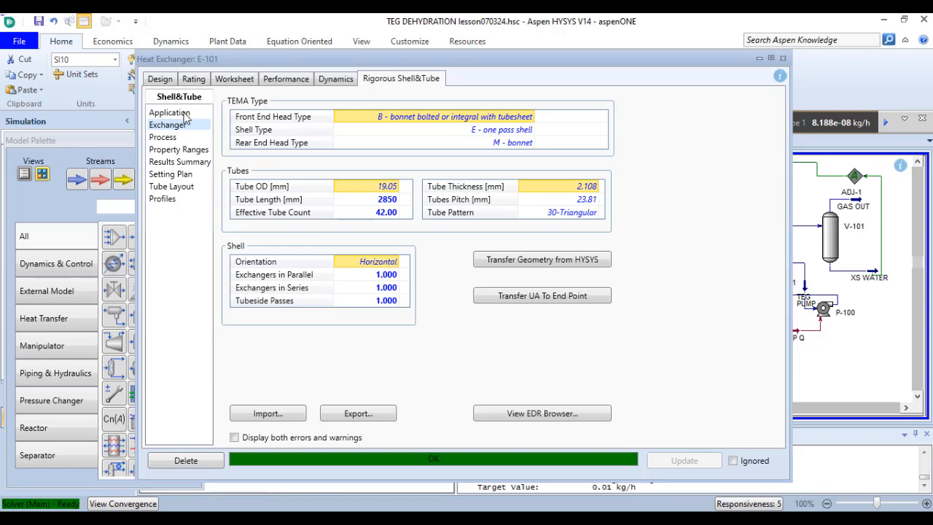
click(169, 112)
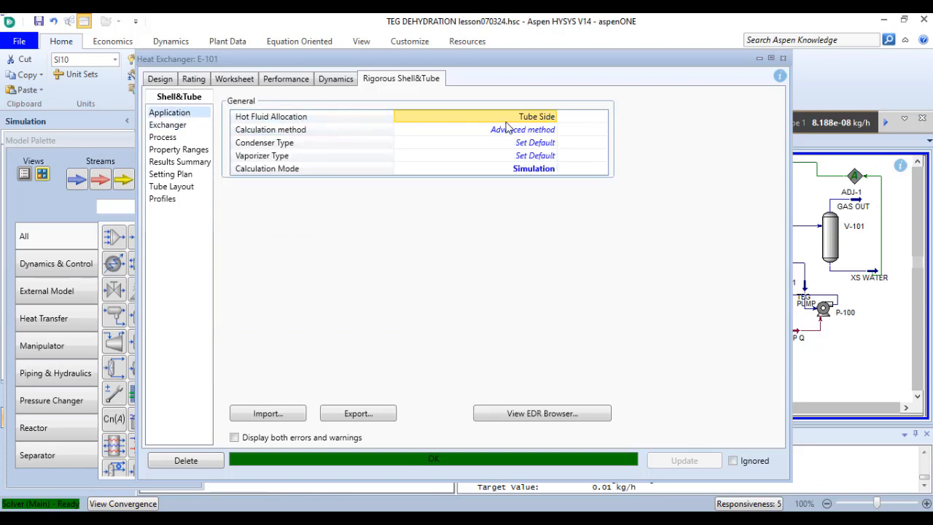
click(517, 129)
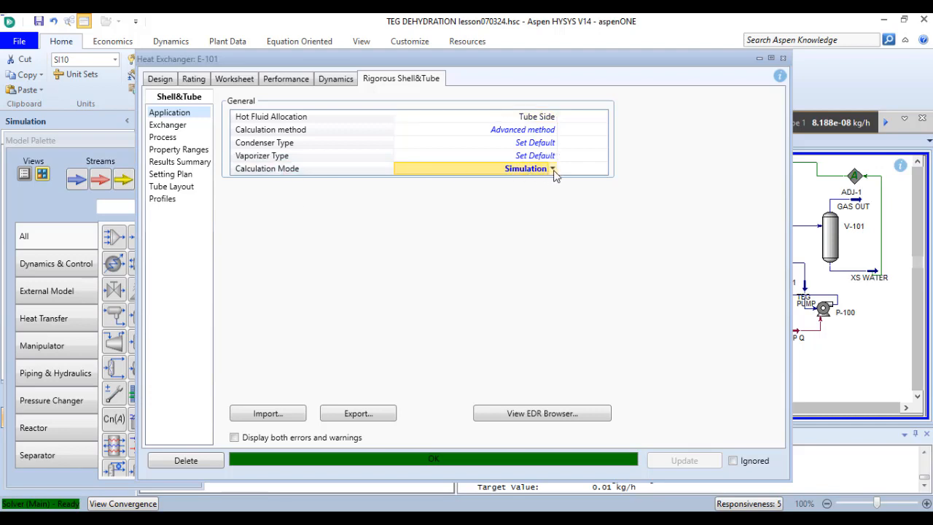
click(554, 168)
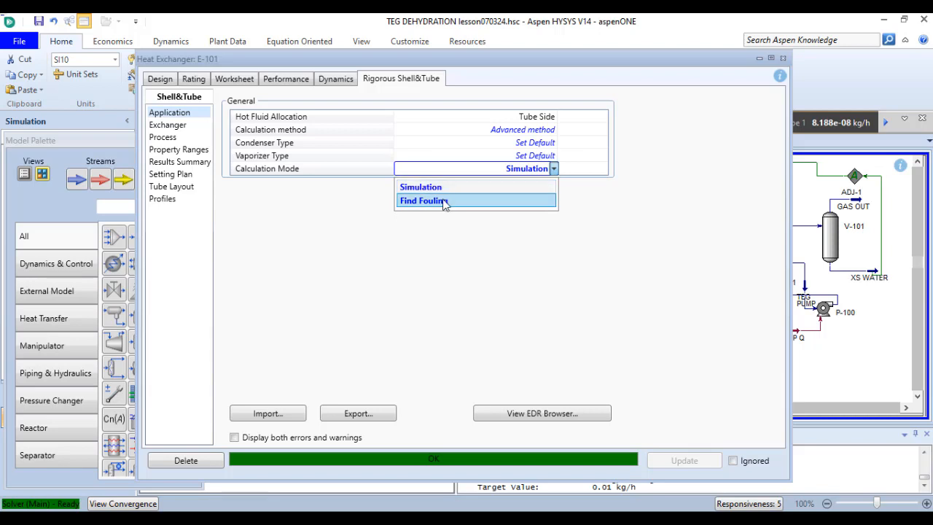
click(420, 187)
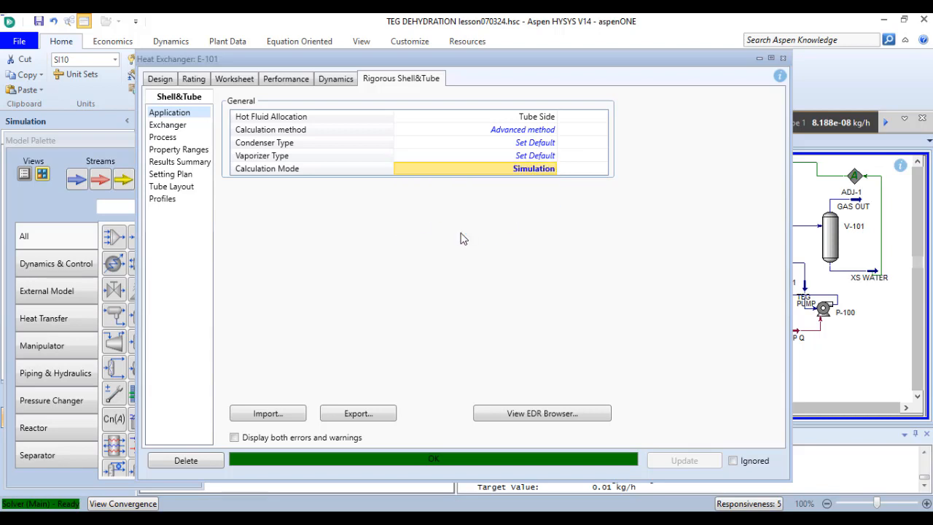
mouse_move(510, 343)
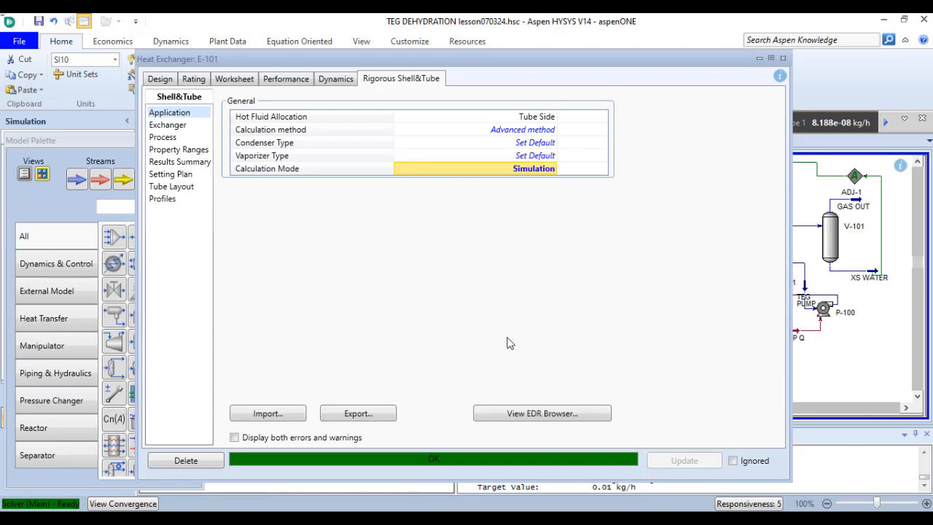
Step: Launch the EDR Browser for E-101 and view its Application Options and Process Data
click(542, 413)
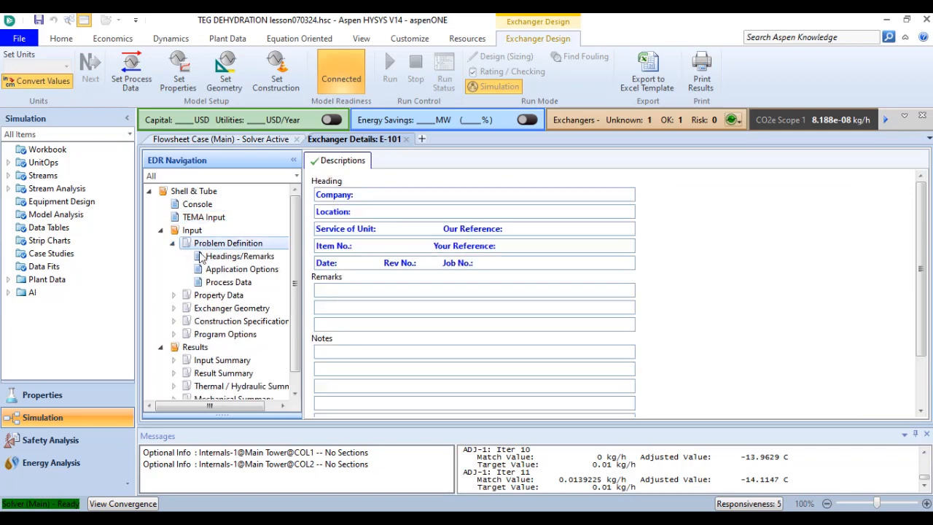
click(242, 269)
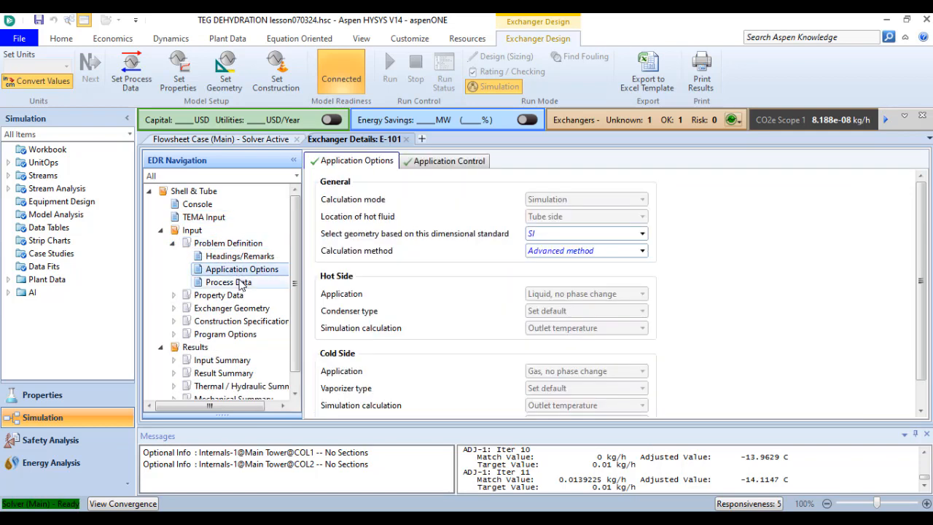
click(228, 282)
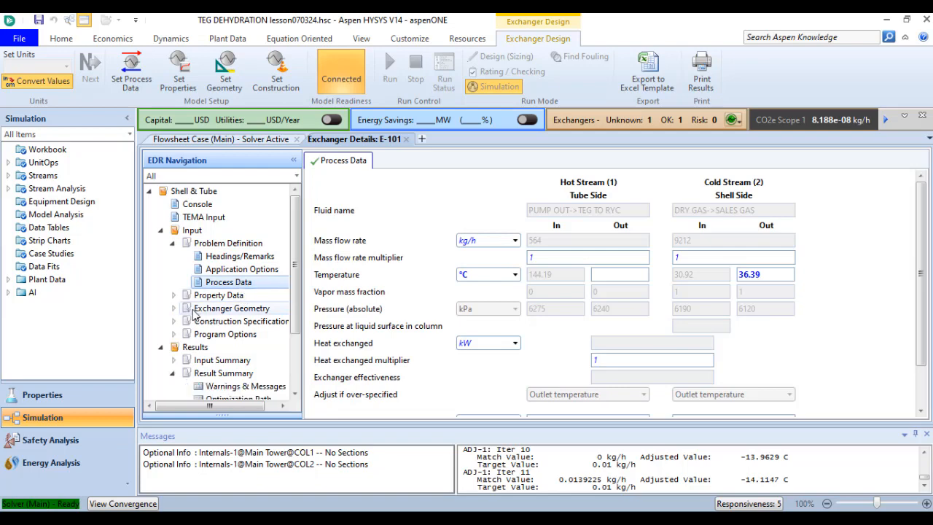
Step: Browse E-101's geometry summary, tubes, baffles, bundle layout and nozzles, then show the four input warnings
click(175, 307)
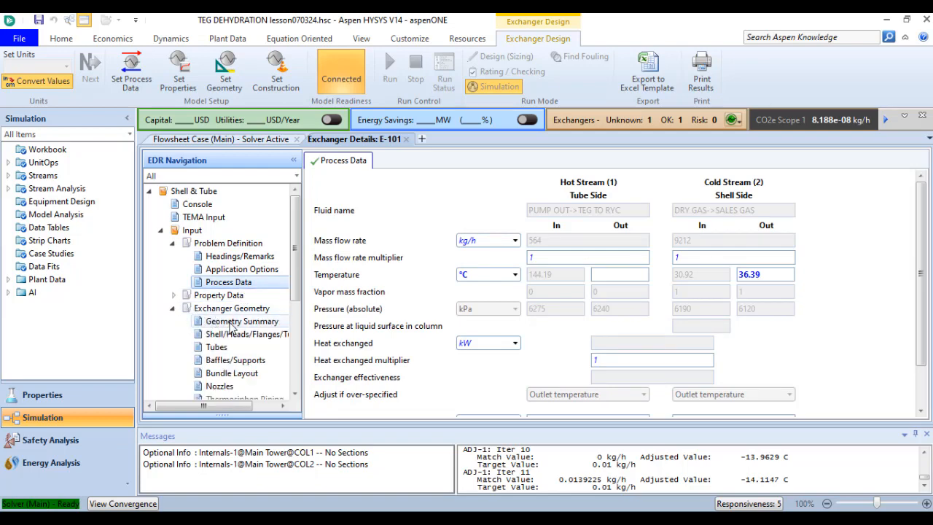
click(242, 321)
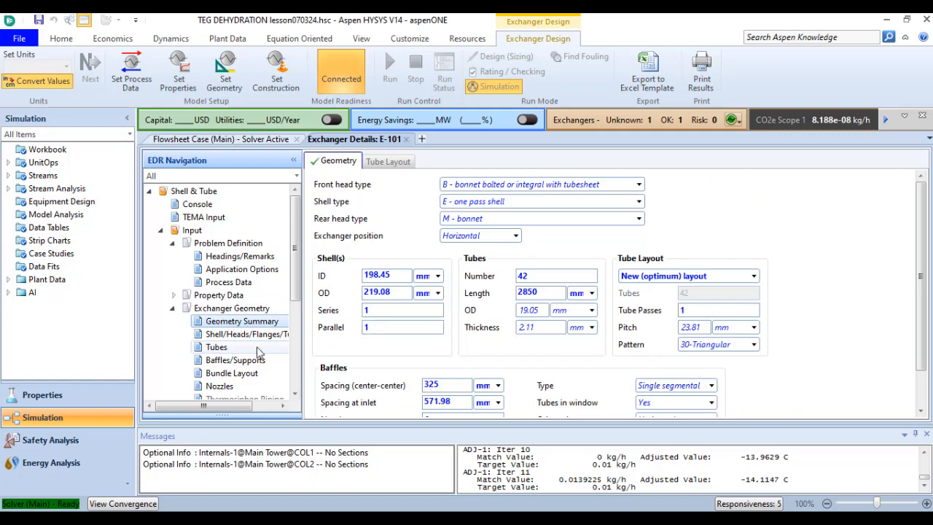
click(217, 346)
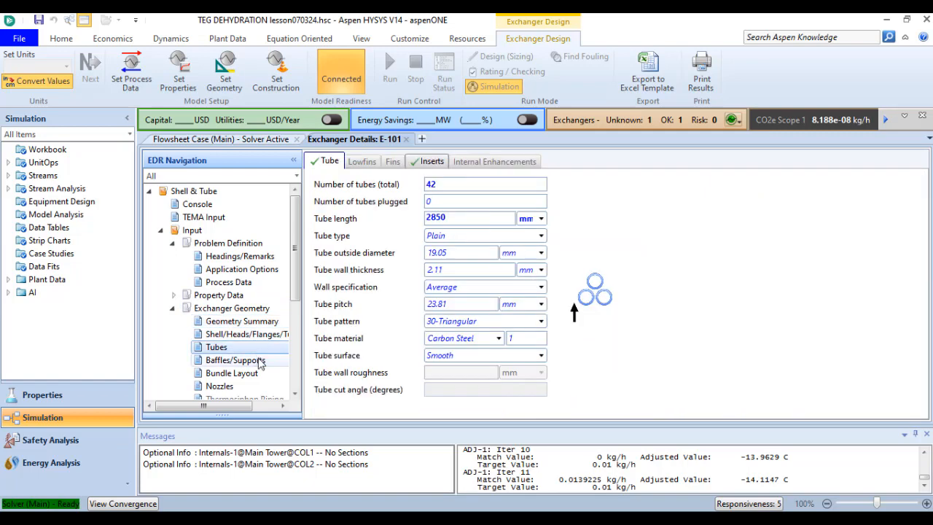
click(234, 360)
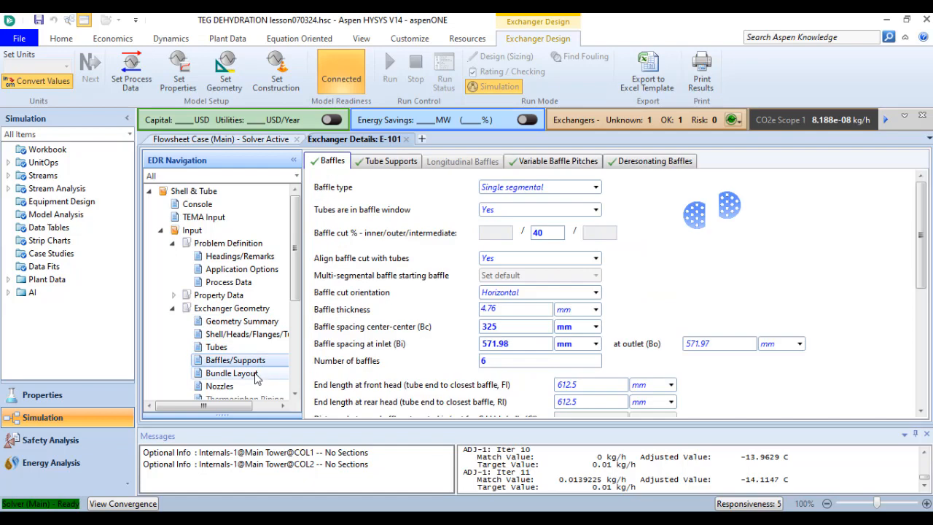
click(231, 372)
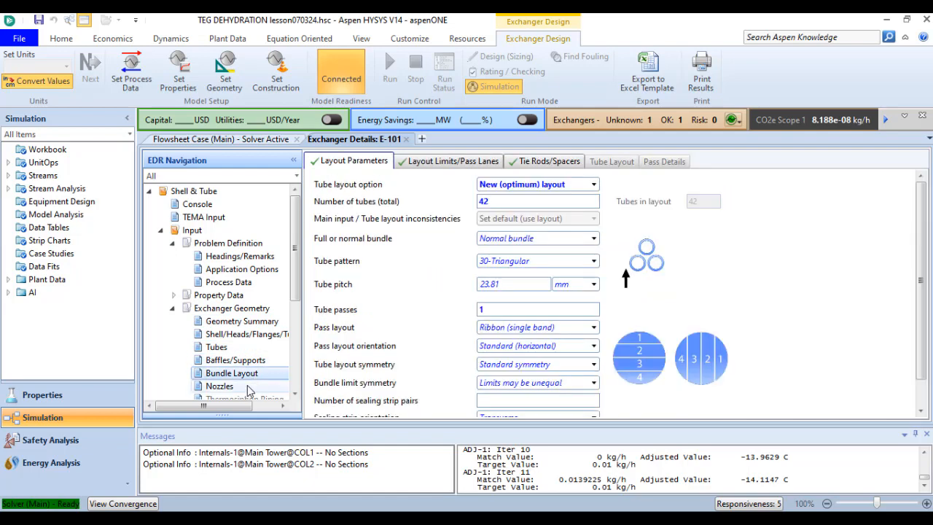
click(219, 341)
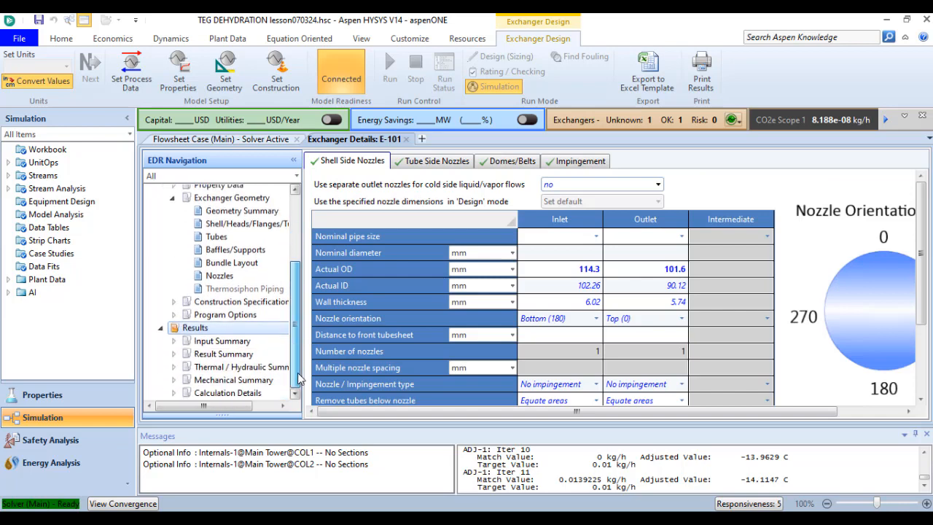
click(224, 354)
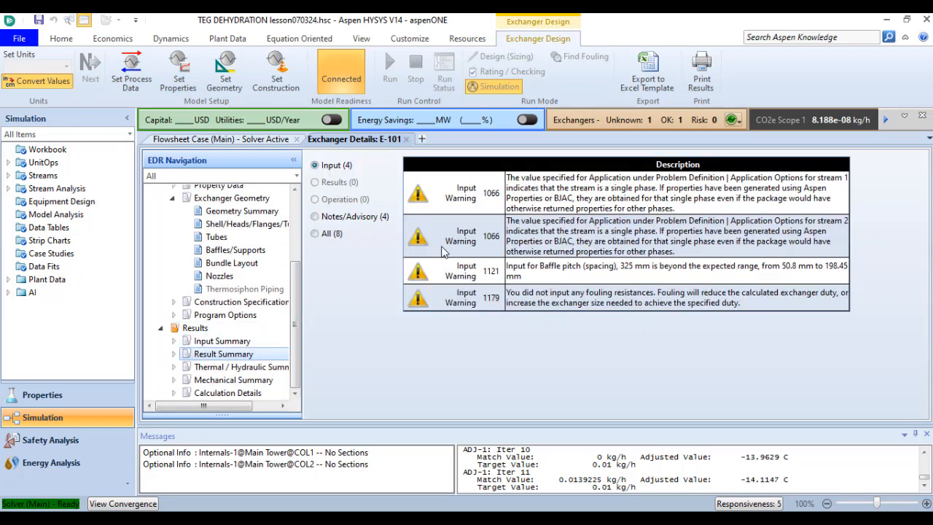